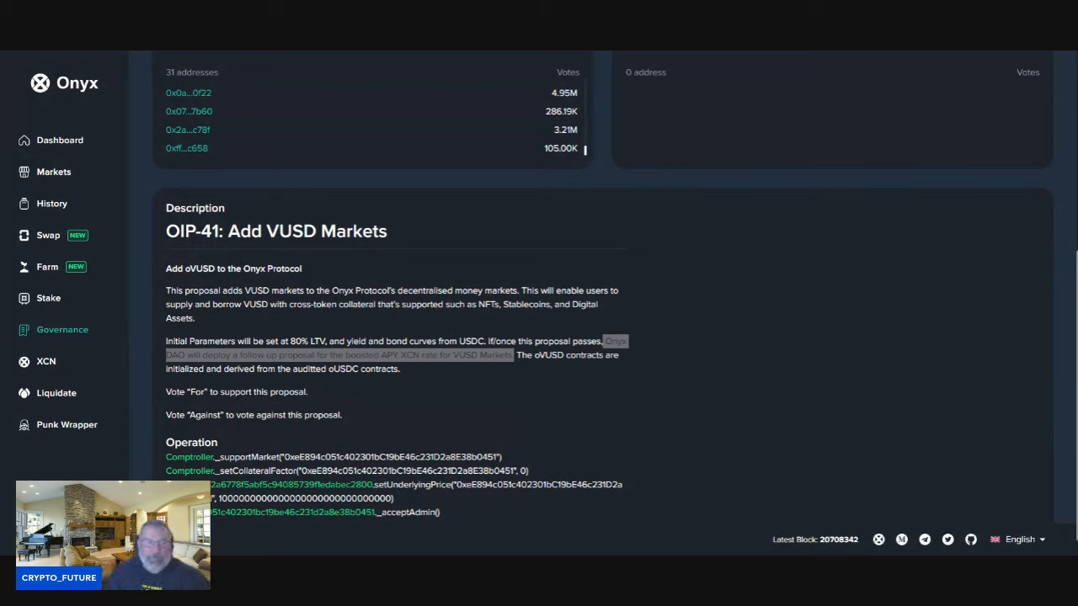
scroll(up, 3)
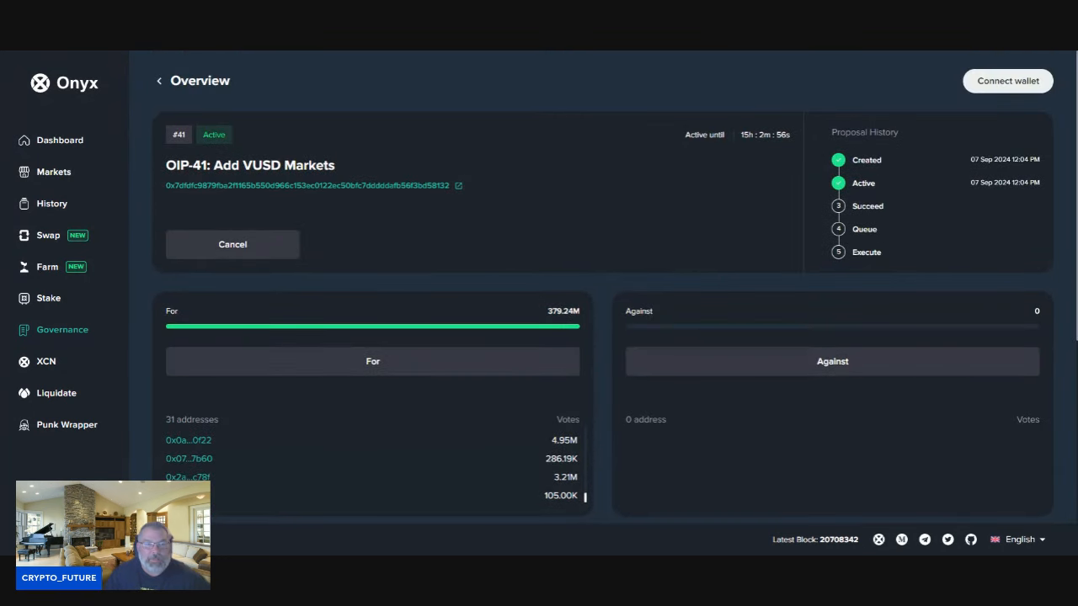
scroll(down, 3)
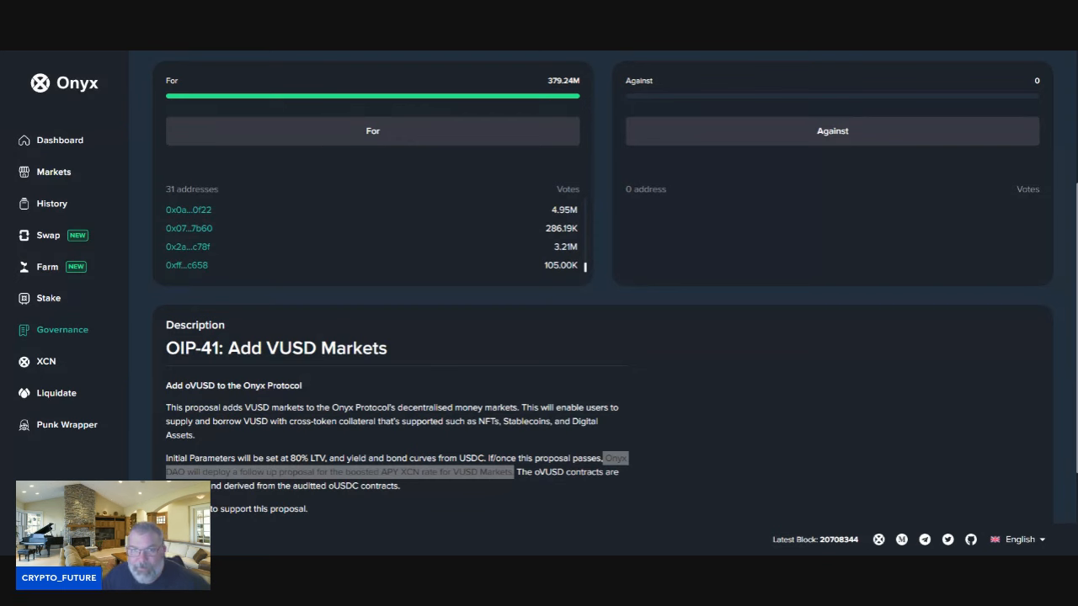
scroll(up, 3)
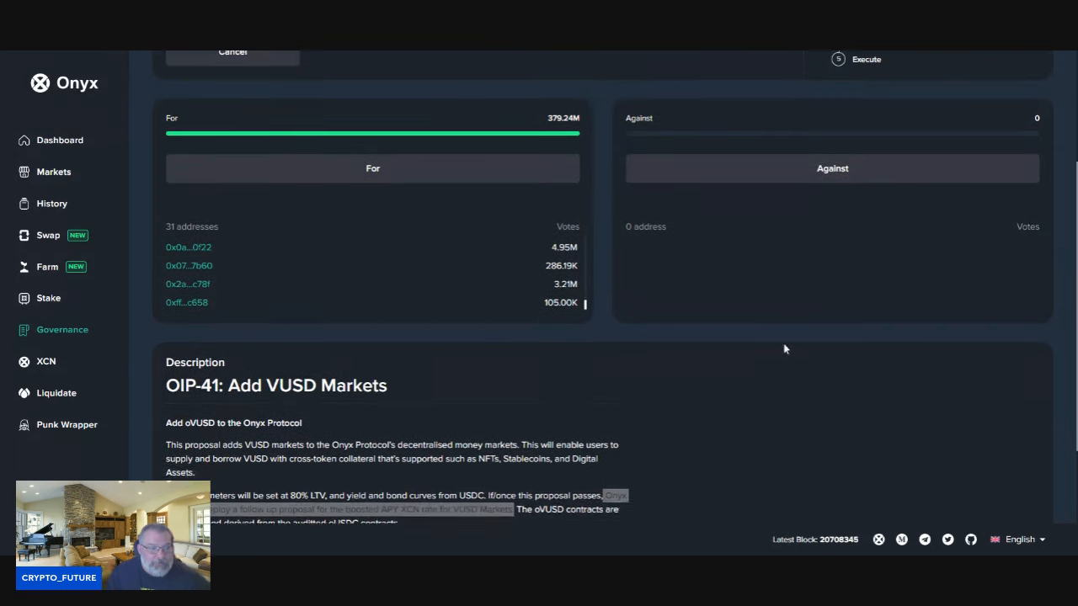
scroll(down, 3)
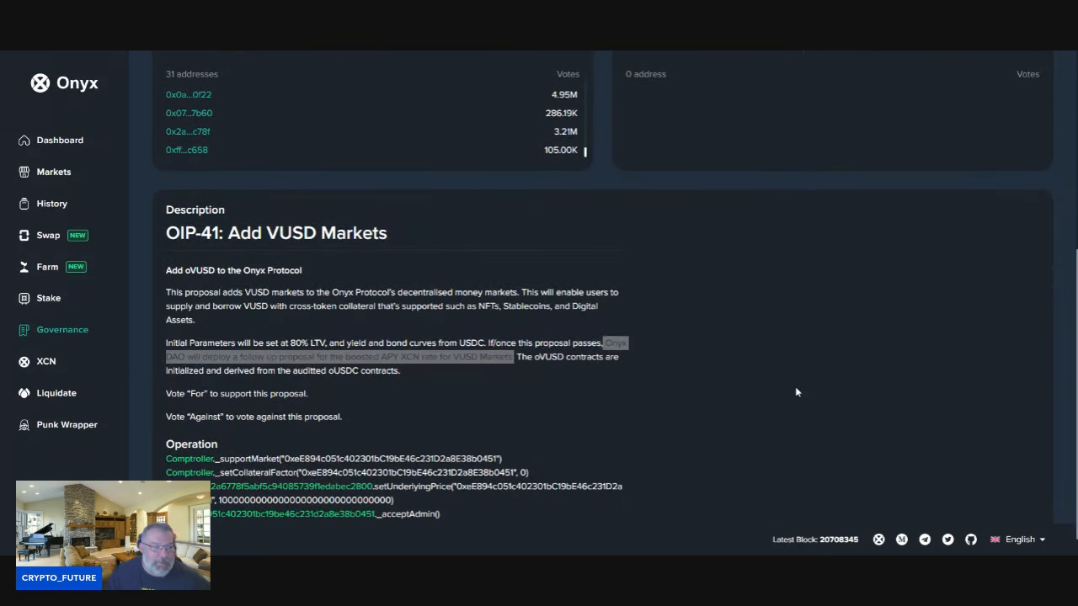